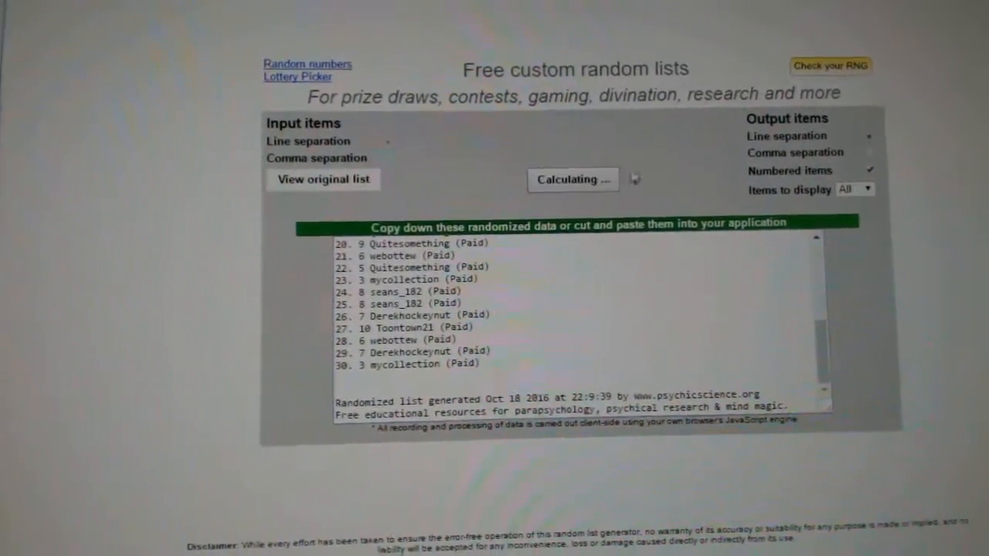
Randomize the 30 numbered participant entries twice to get a fresh order.
click(571, 179)
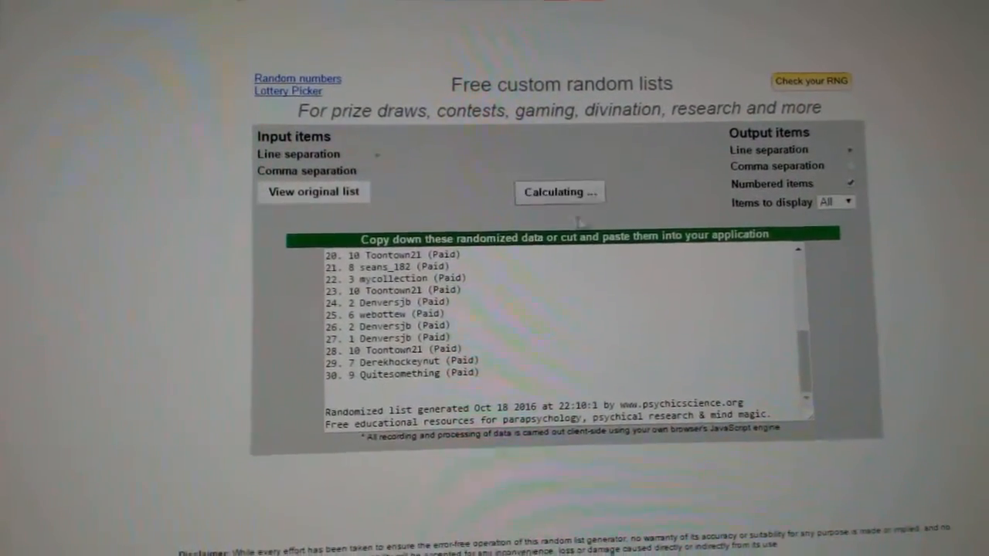
click(559, 191)
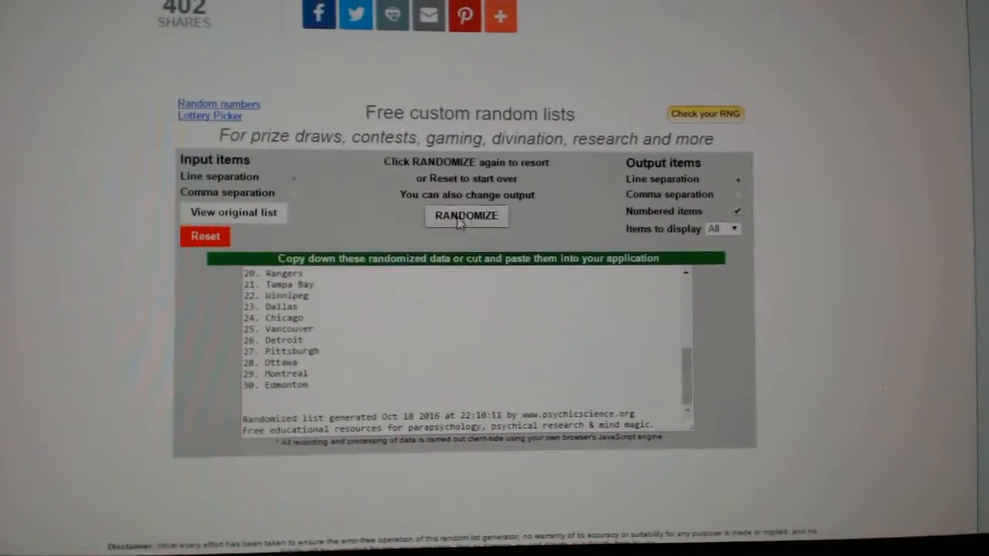
Randomize the 30 NHL teams into a new numbered order.
click(466, 216)
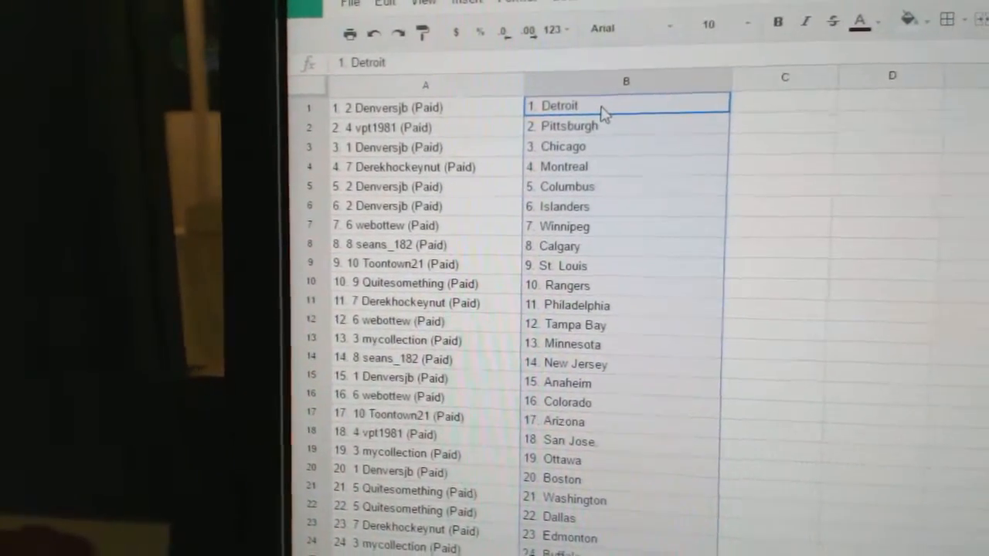
Scroll through all 30 participant–team pairings in columns A and B, down to Florida.
scroll(down, 3)
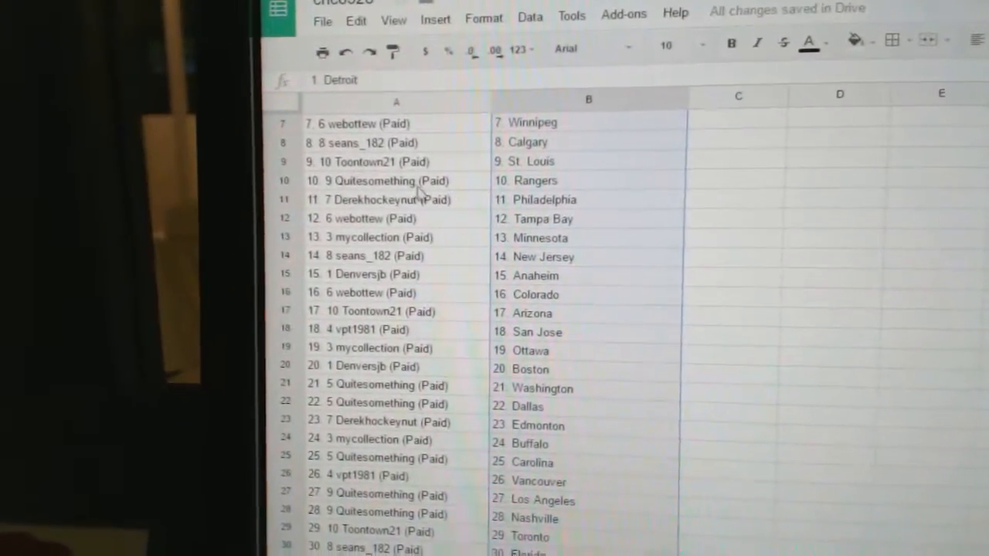
scroll(down, 3)
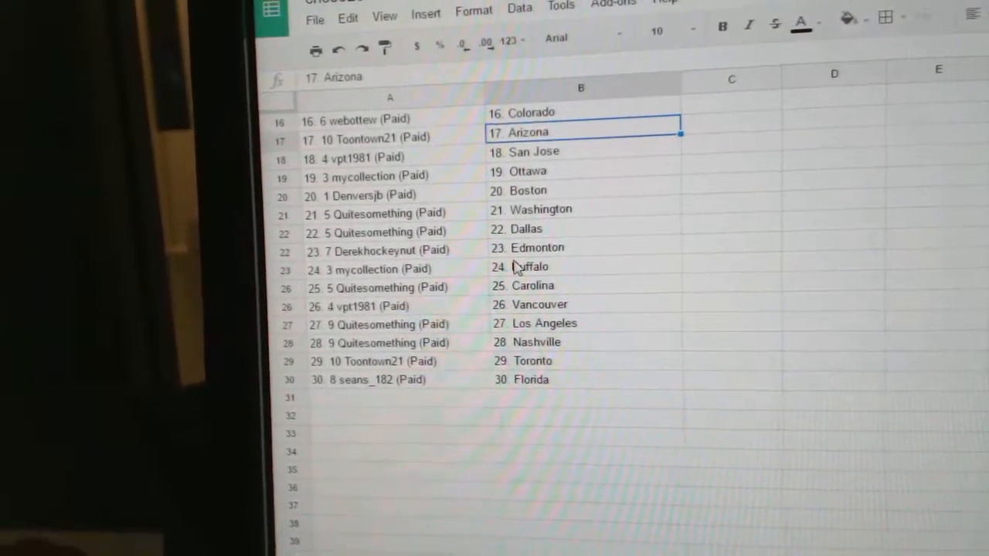
click(377, 251)
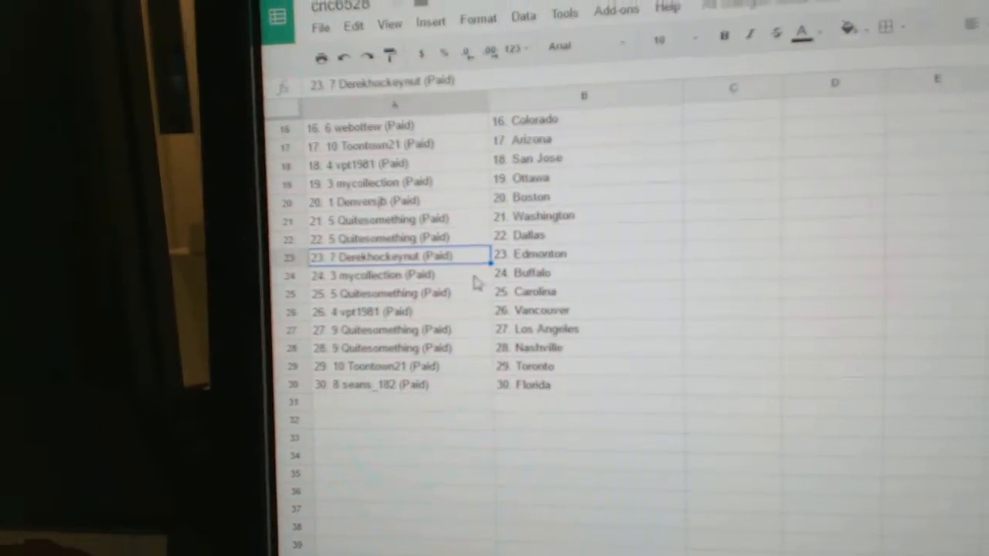
scroll(down, 3)
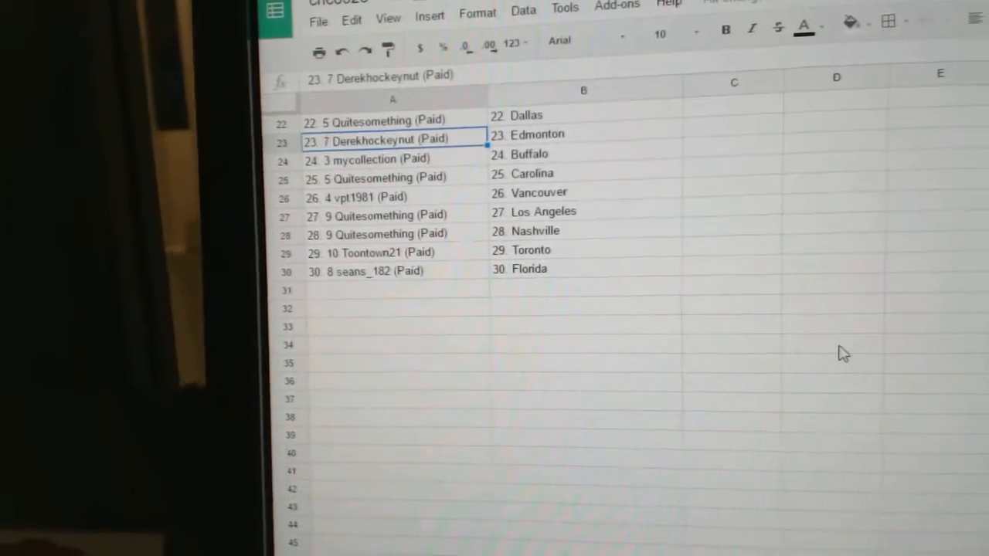